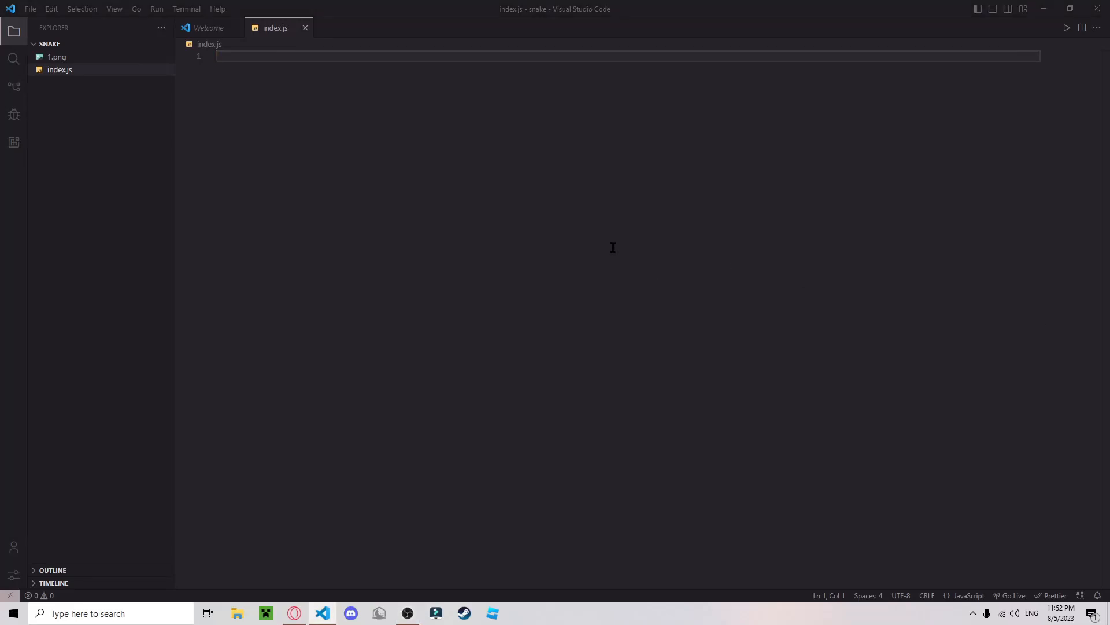
Declare grid as an Array.from 6-by-10 zero array and a render() printing rows via map/join.
type("const grid =")
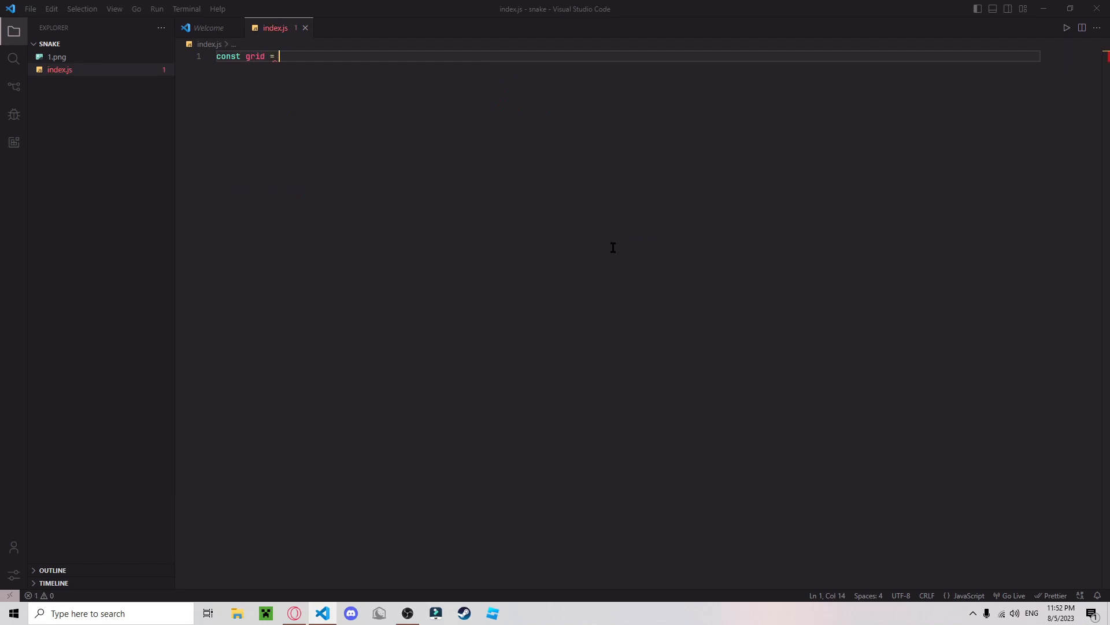
type("Array.from({ length: 6 }, () => Array.from({ length: 10 }, () => 0")
type("console.log(grid)")
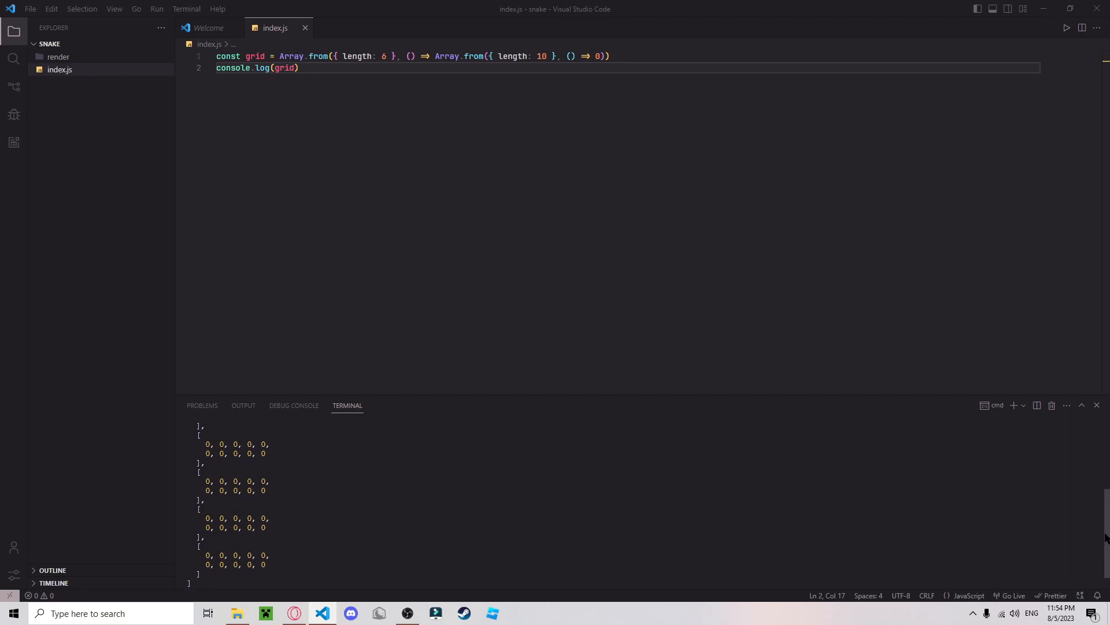
scroll("down", 3)
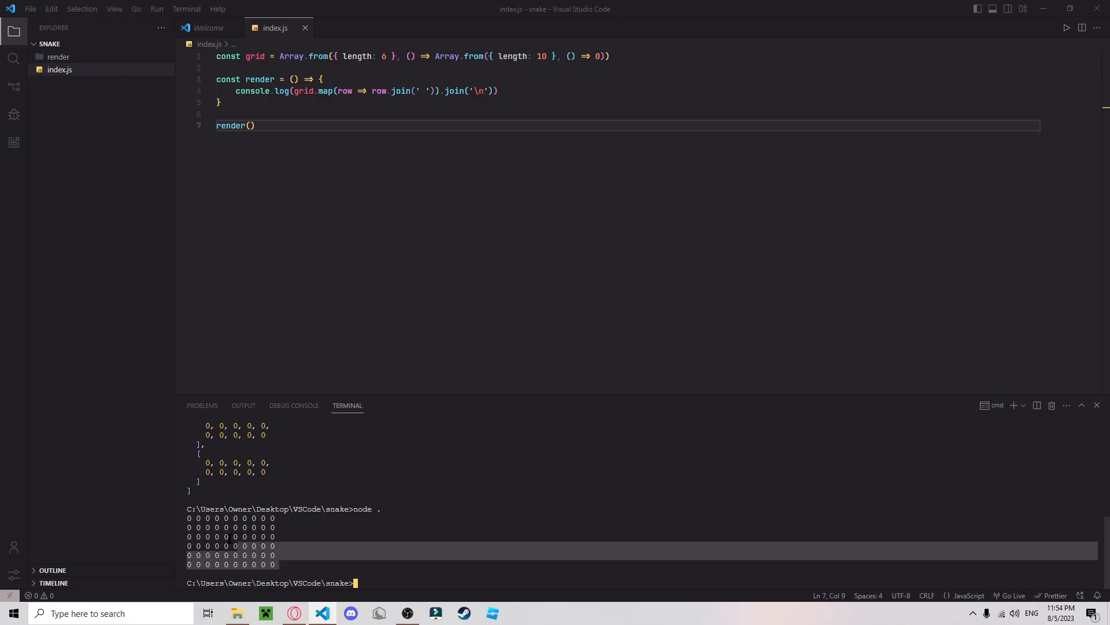
double_click(230, 124)
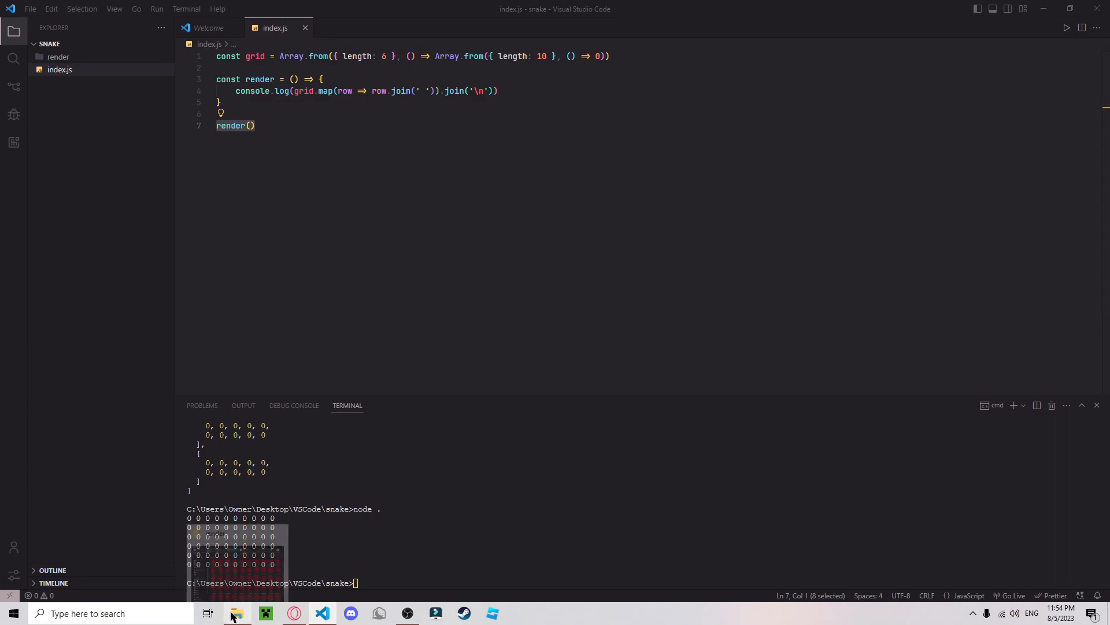
left_click(237, 613)
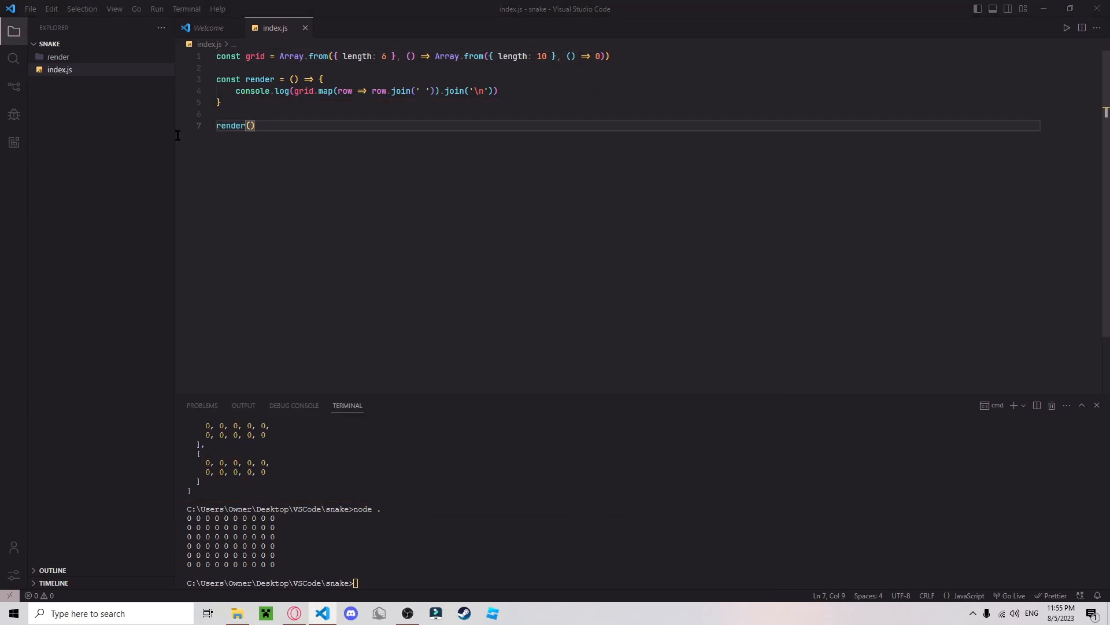
Declare the snake body as [[0, 0]] and a direction value of 1.
type("const body")
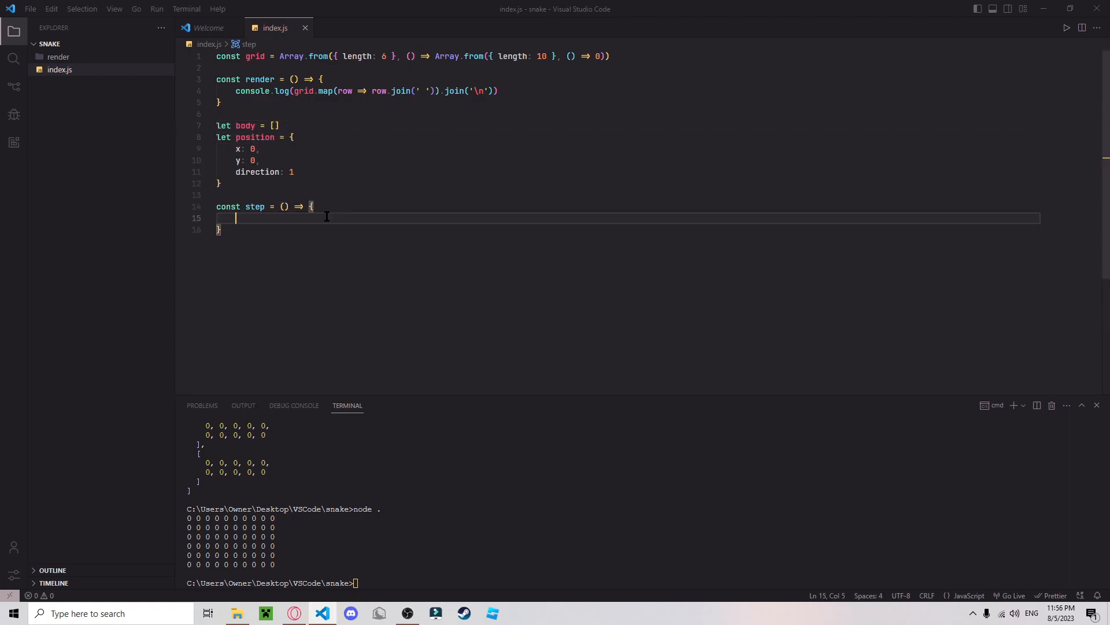
left_click(275, 124)
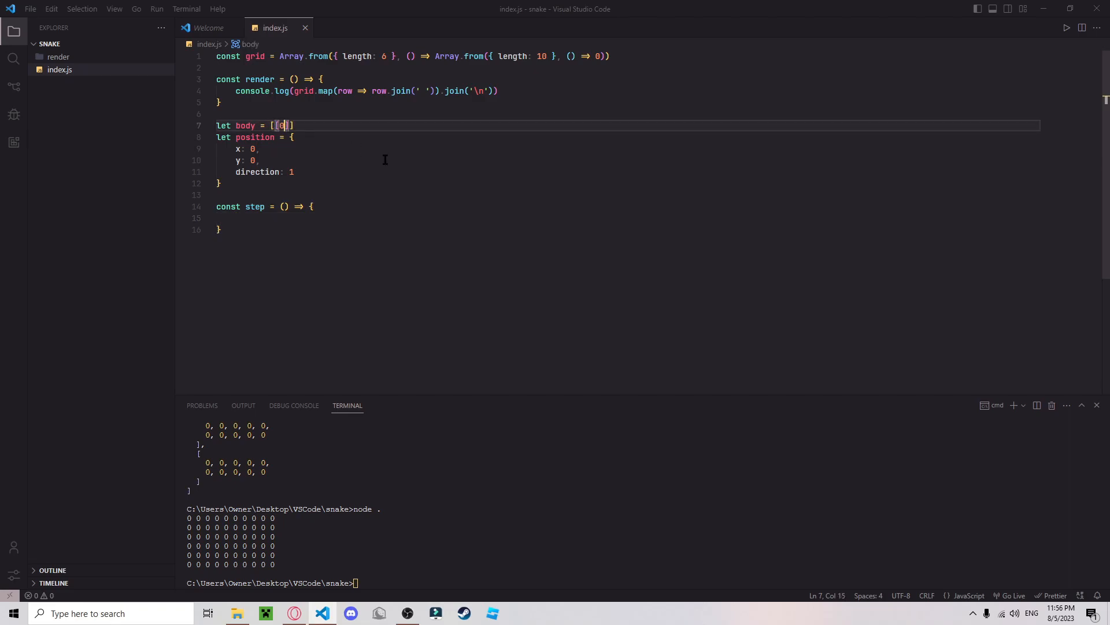
type(", 0")
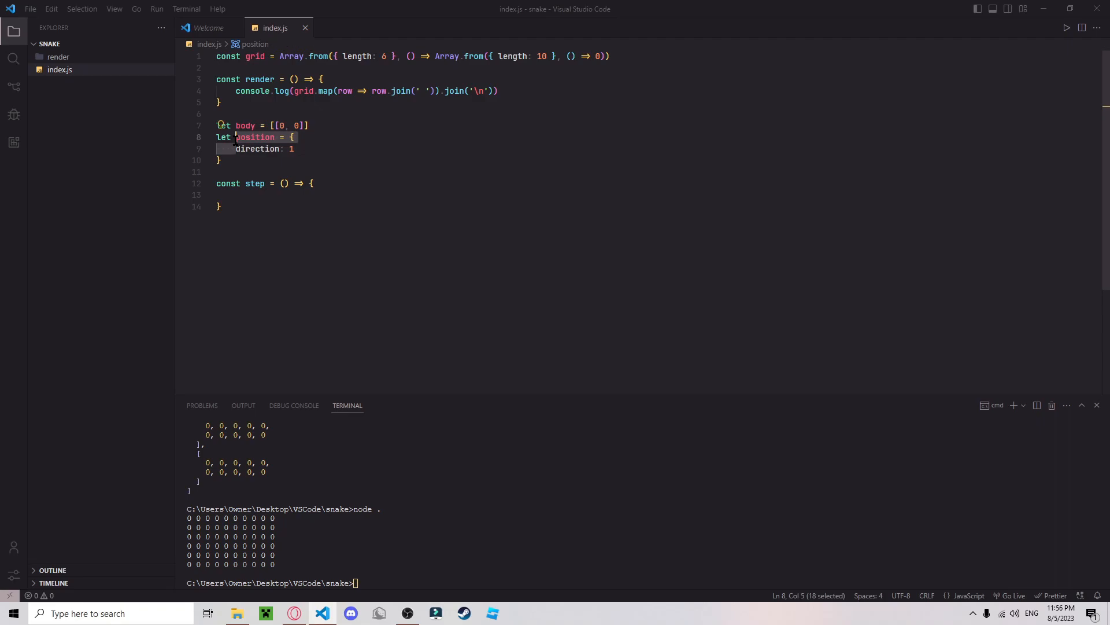
type("direction:")
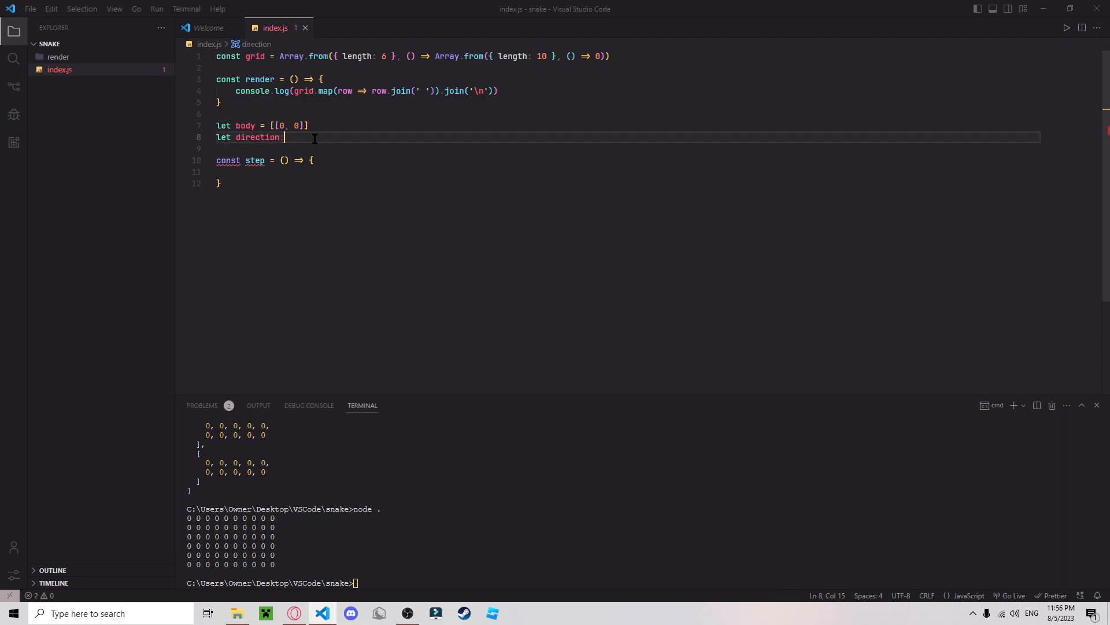
type("body.push(")
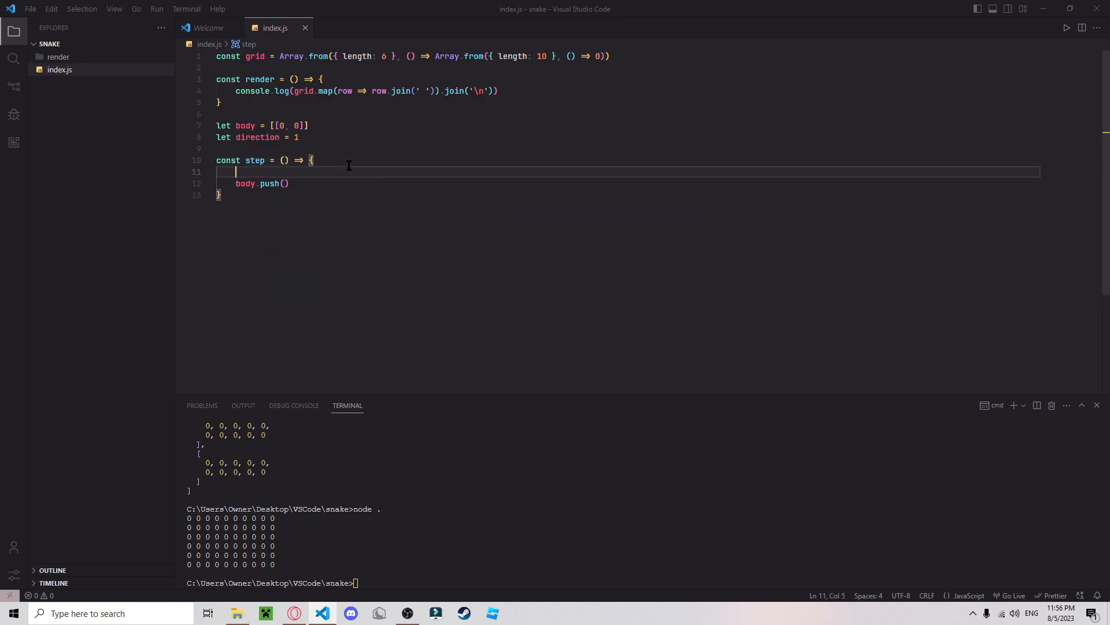
Write step() that pops the tail, computes newPos from body[0] by direction, pushes it, and renders.
type("body.pop()")
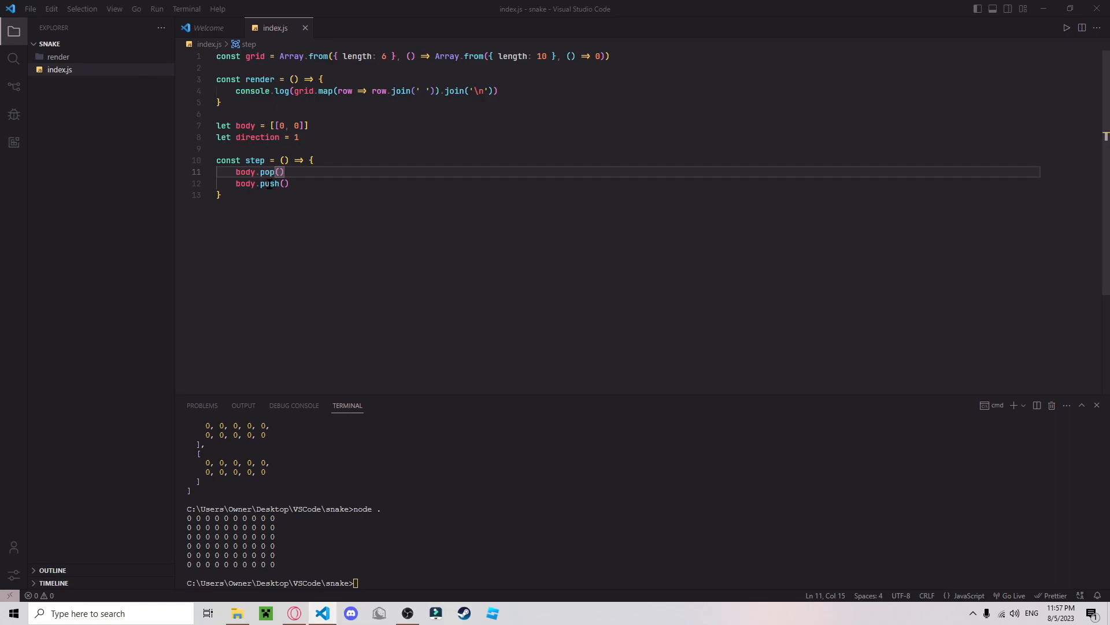
type("body[0]")
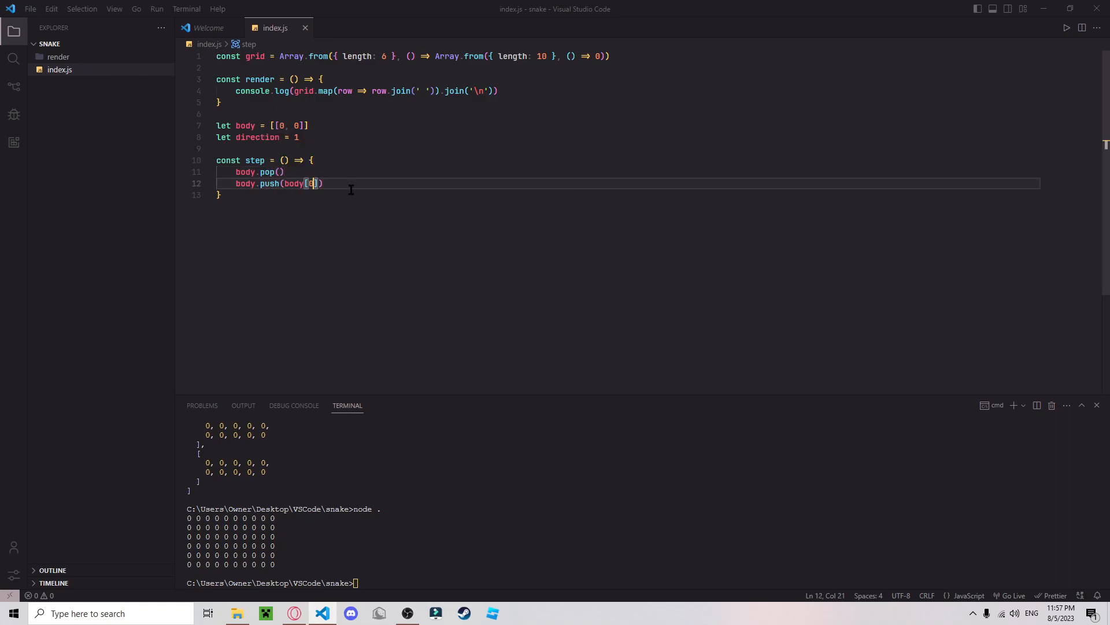
left_click_drag(319, 183, 288, 183)
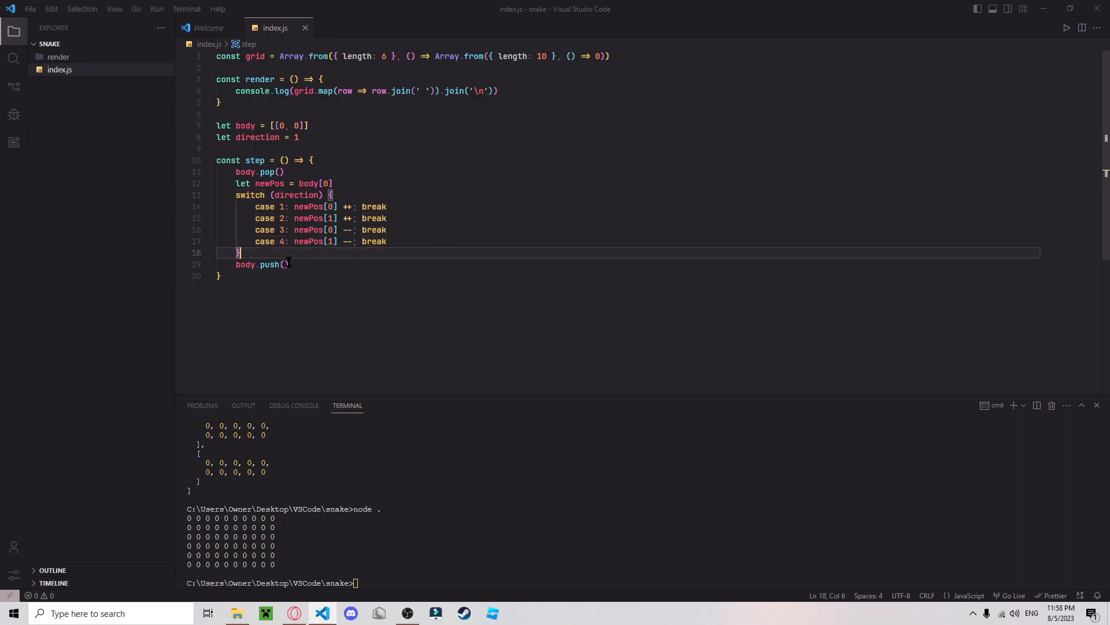
type("newPos")
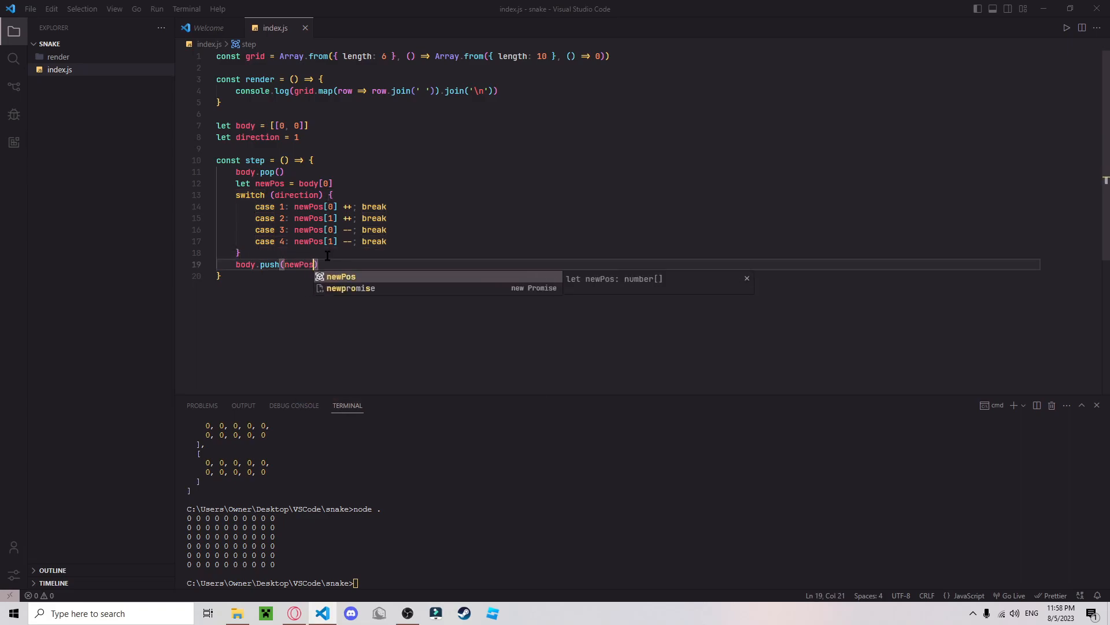
key("Enter")
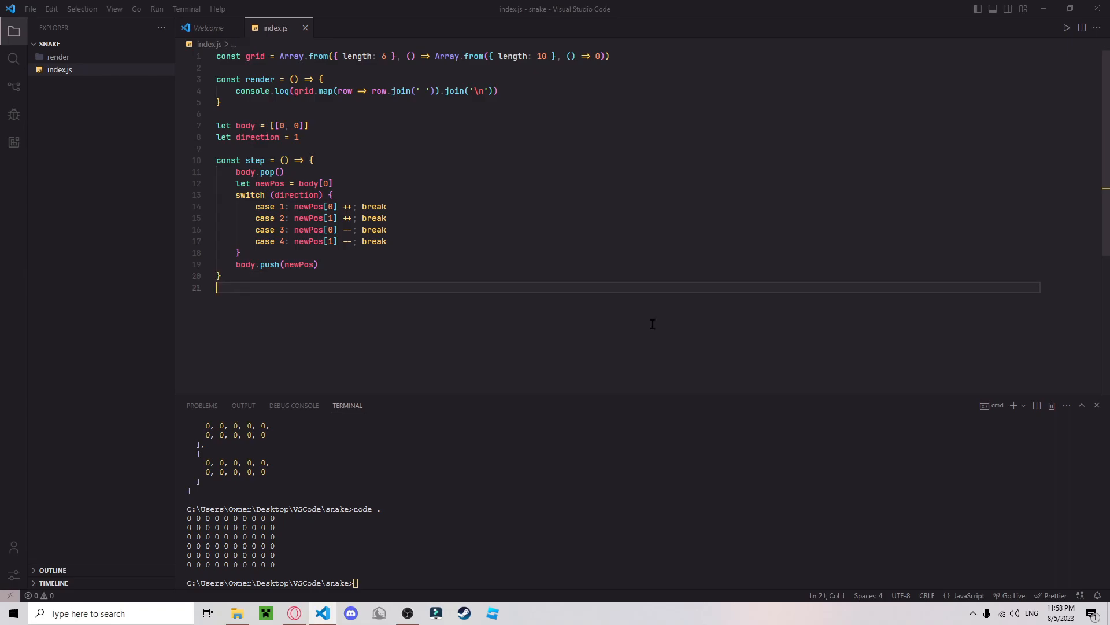
type("render(")
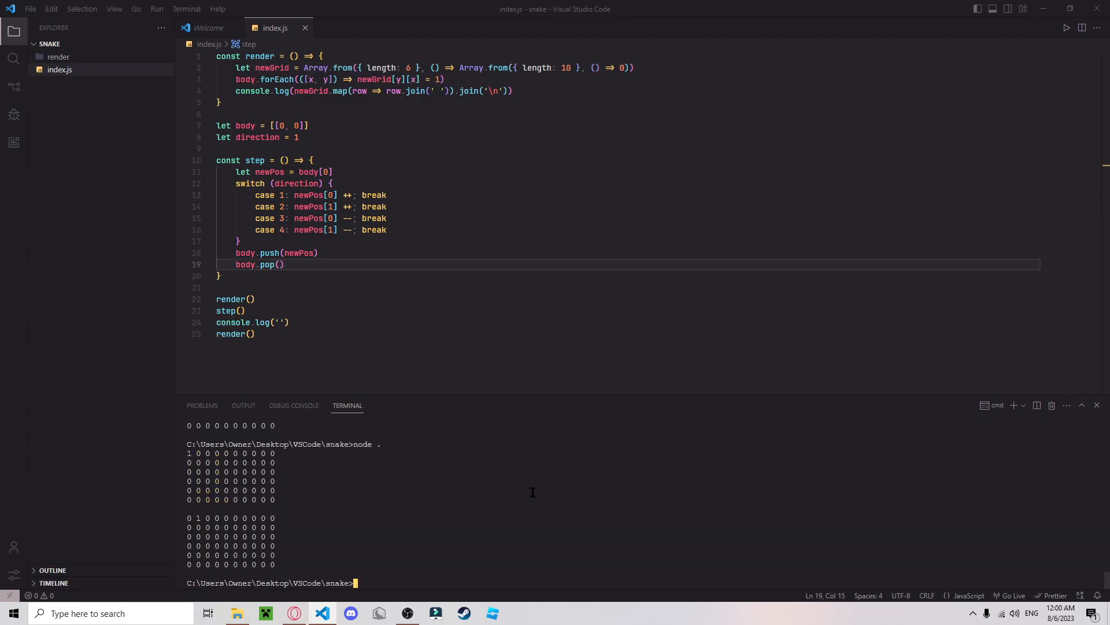
mouse_move(298, 349)
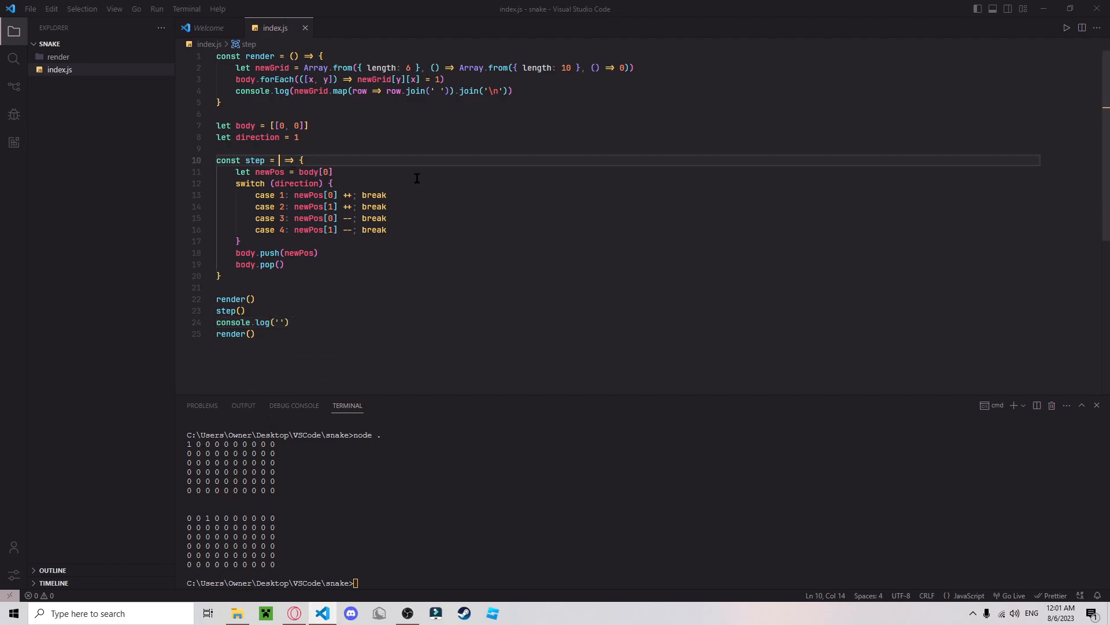
Add a random apple via Math.random() * 10, grow from structuredClone of body[0], and draw the apple as 2.
type("apple")
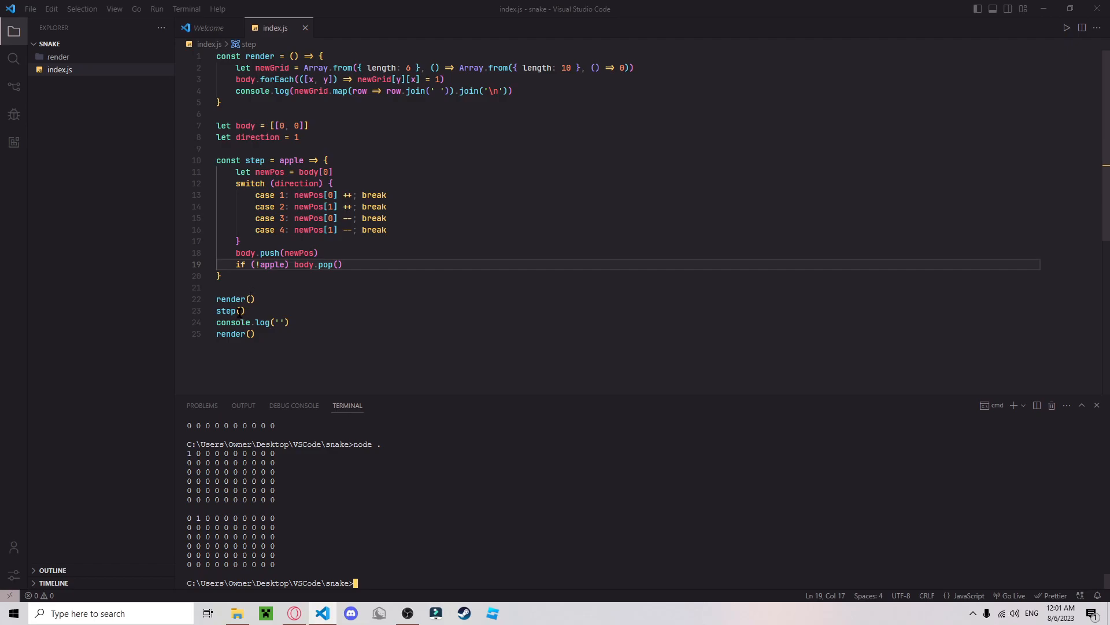
type("true")
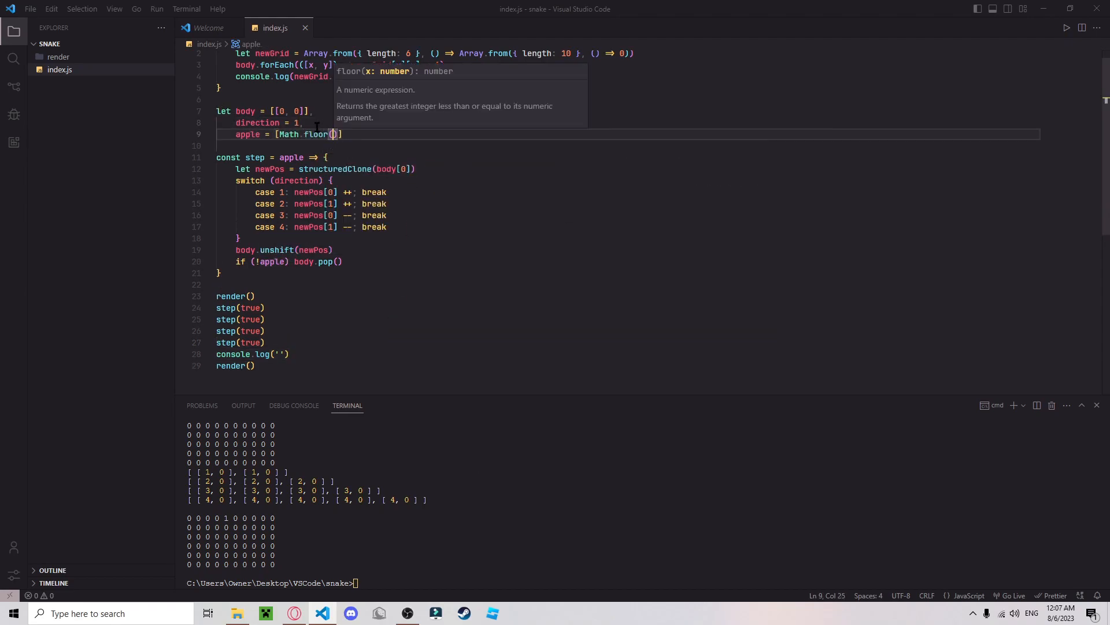
type("Math.random() * 10), Math.floor(Math.random() * 6")
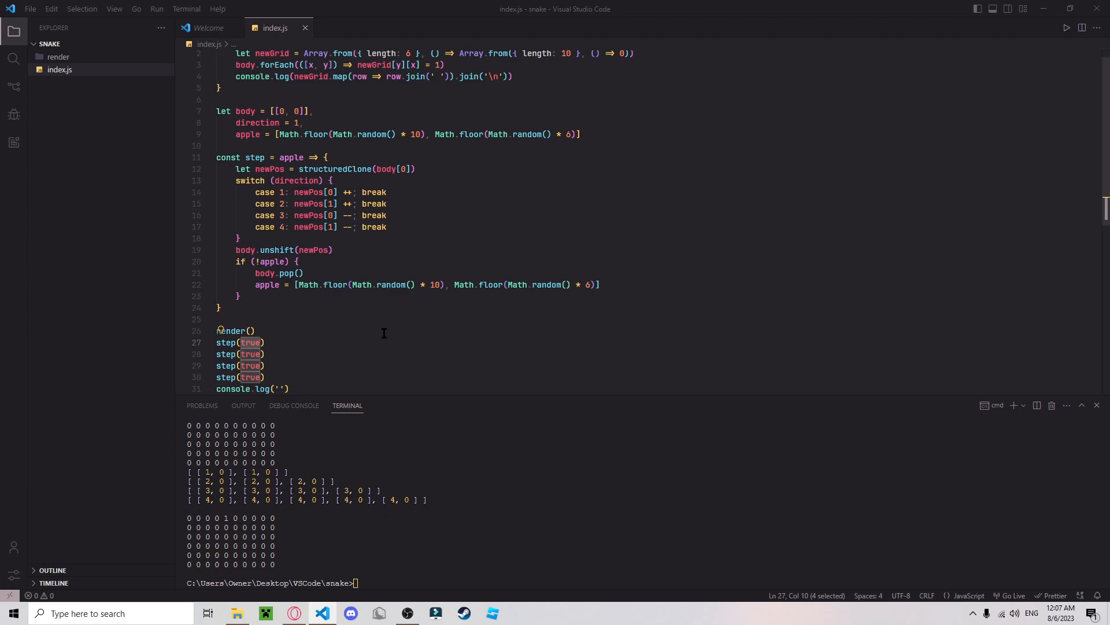
type("body[0][0] == apple[0] && body[0][1] == apple[1")
type("newGrid[apple[1]][apple[0")
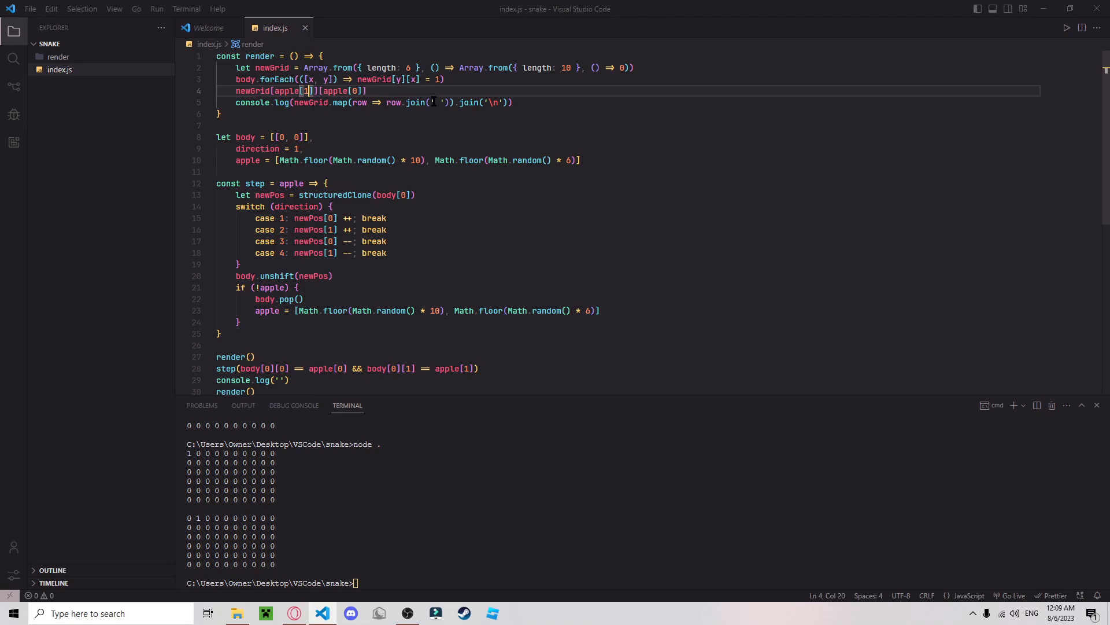
type("= 2")
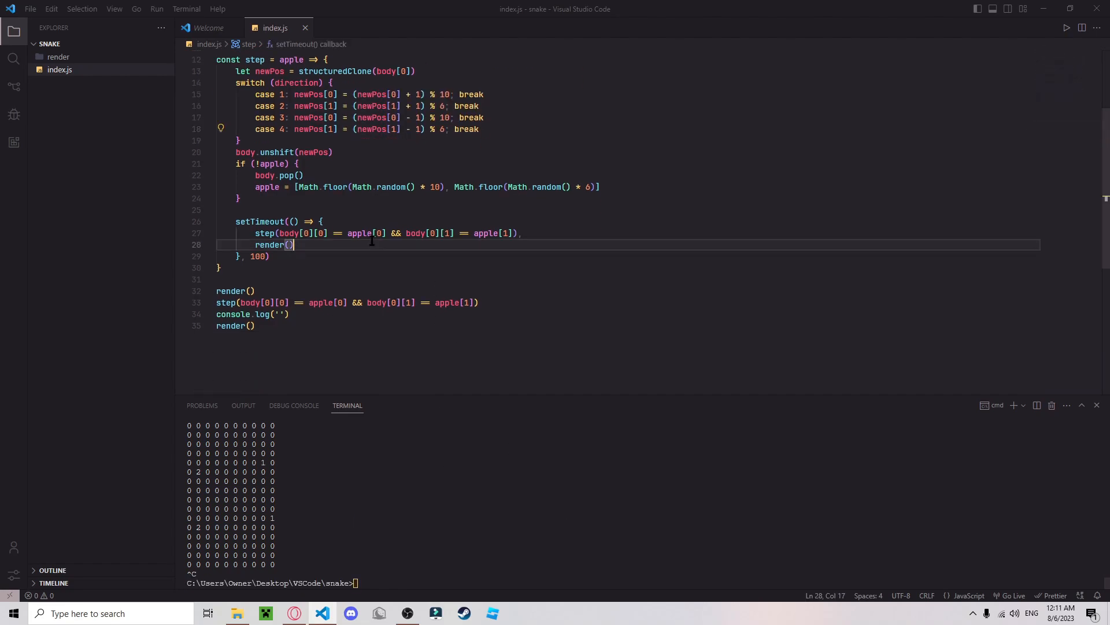
Log output in the 300 ms step loop and stop the running node process with Ctrl+C.
type("console.log('')")
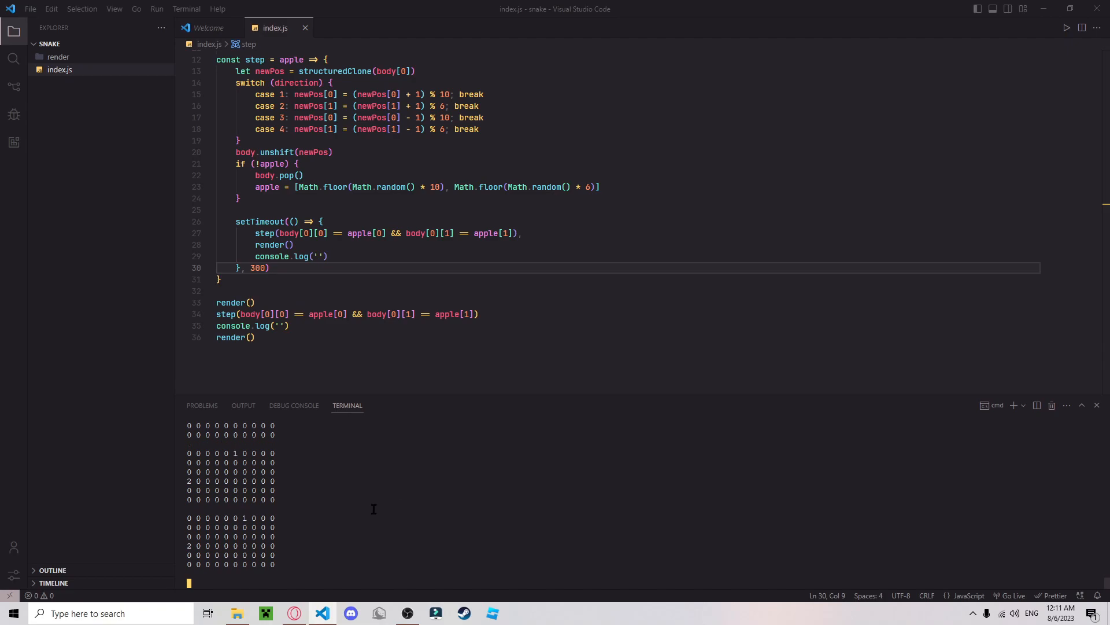
key("ctrl+c")
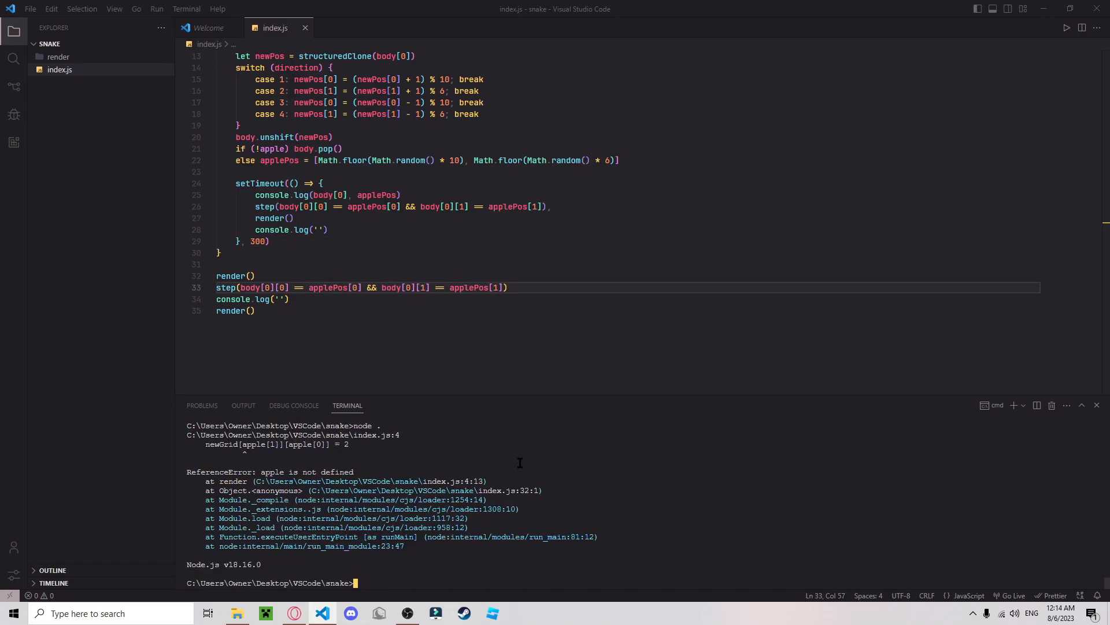
mouse_move(425, 433)
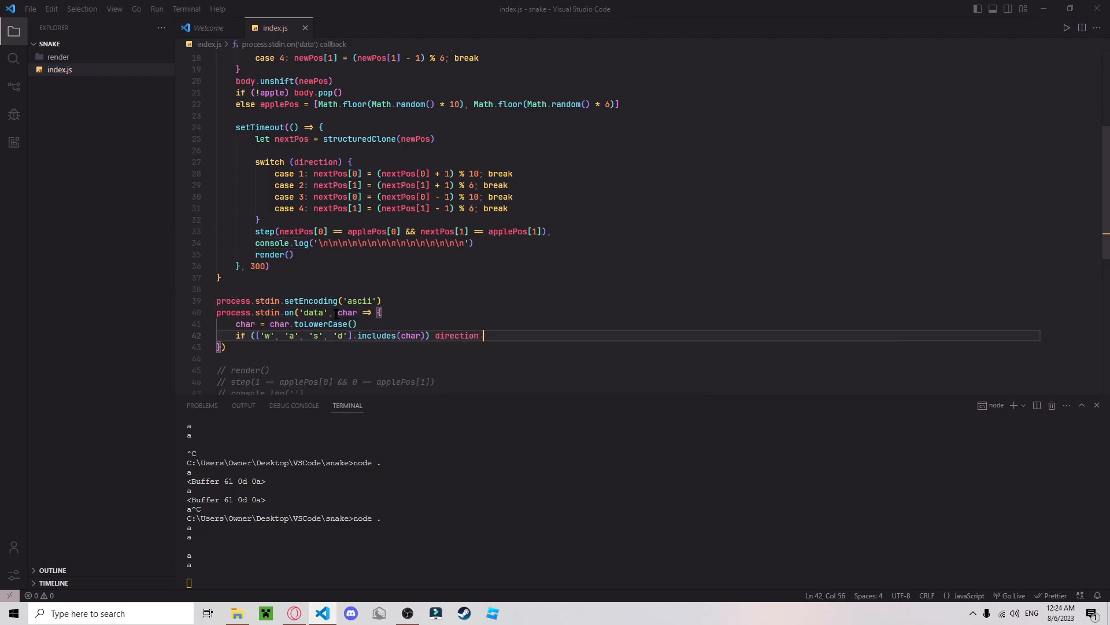
Map the ['w', 'a', 's', 'd'] keys to direction and compute nextPos from body inside the timeout.
type("= ['w', 'a', 's', 'd']")
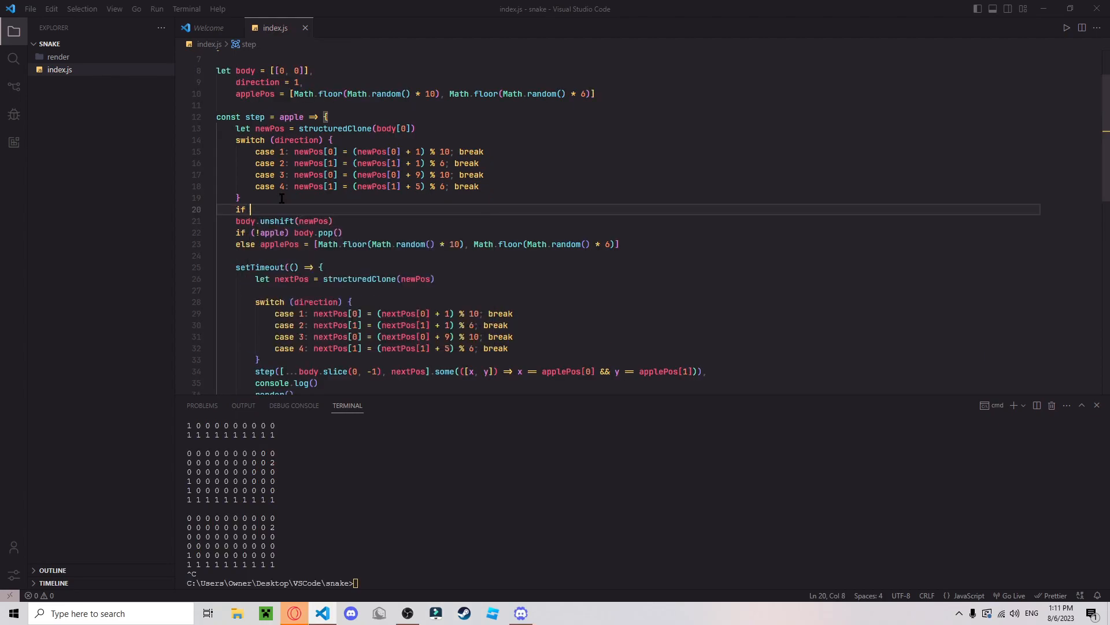
type("(body[]")
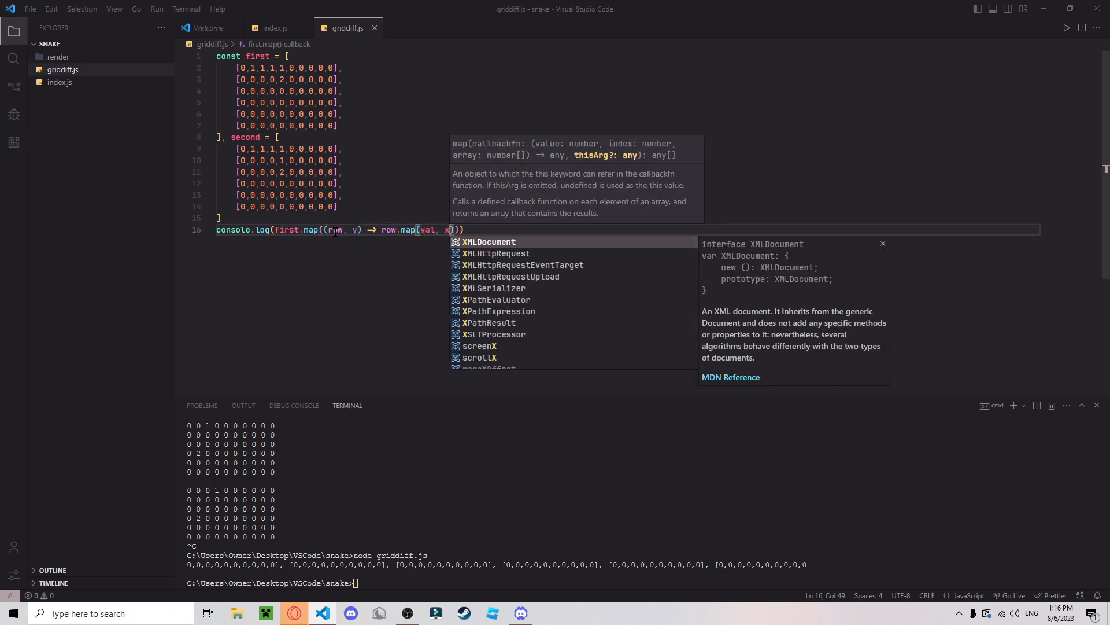
Compare first[y][x] to second[y][x] in a nested map in griddiff.js, then return to index.js.
type("=> val !")
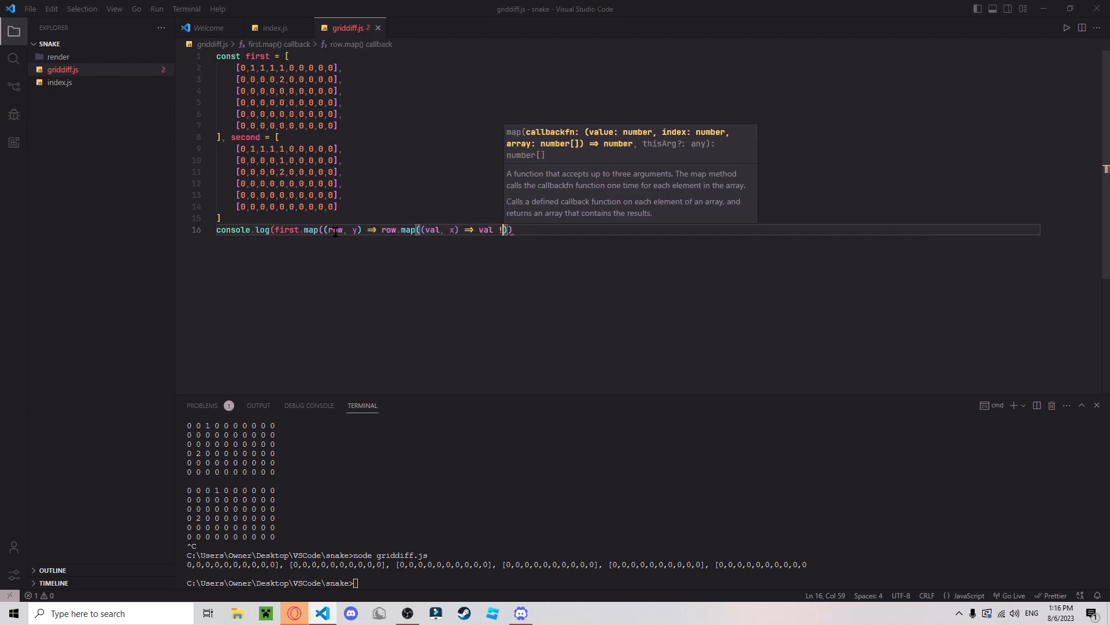
type("== secon")
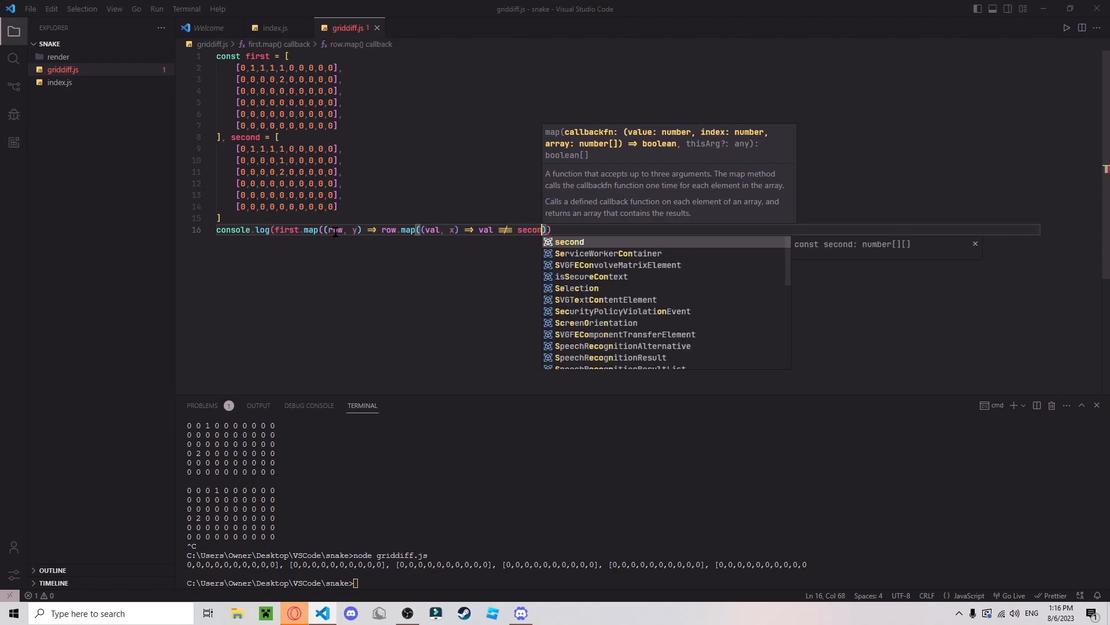
type("[y][x]")
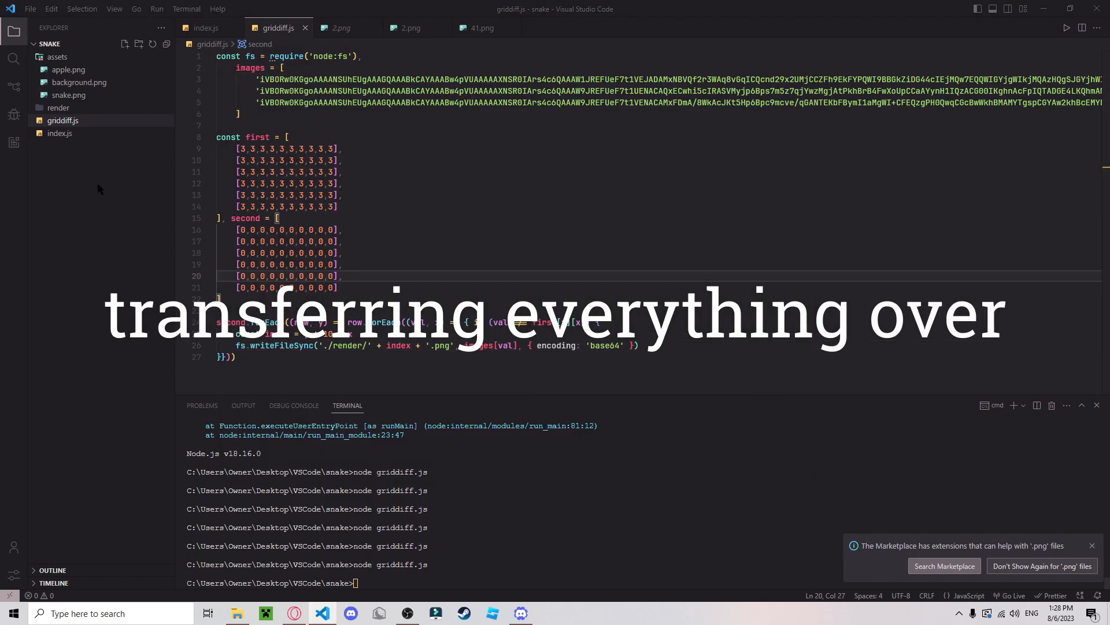
left_click(205, 28)
type("node .")
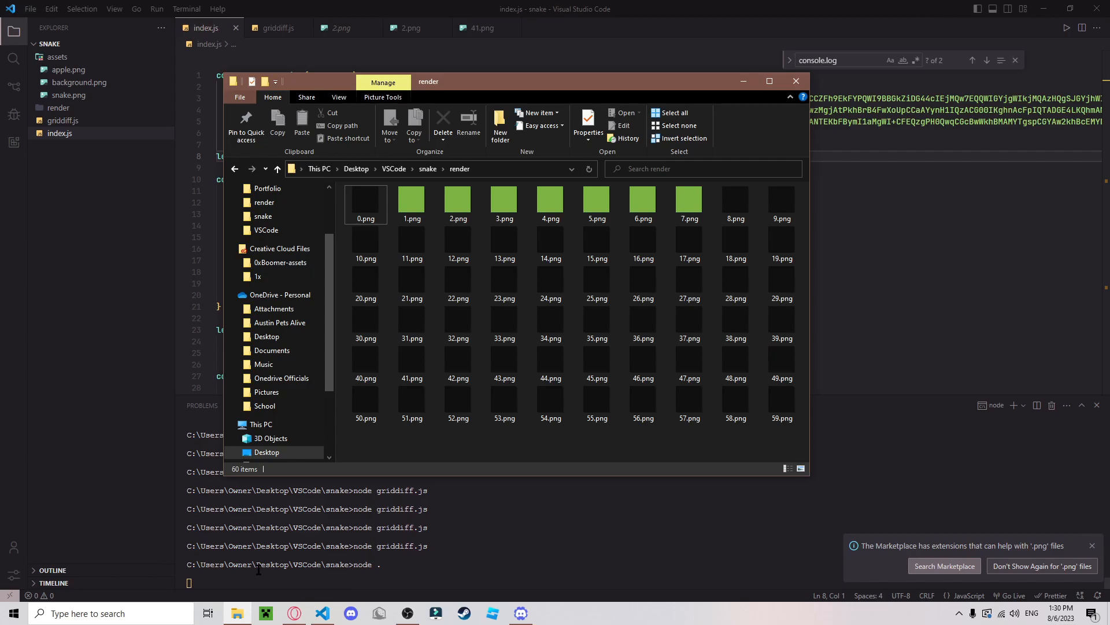
Select tiles in the render folder, ending on the green snake tile 3.png as the game runs.
left_click(782, 204)
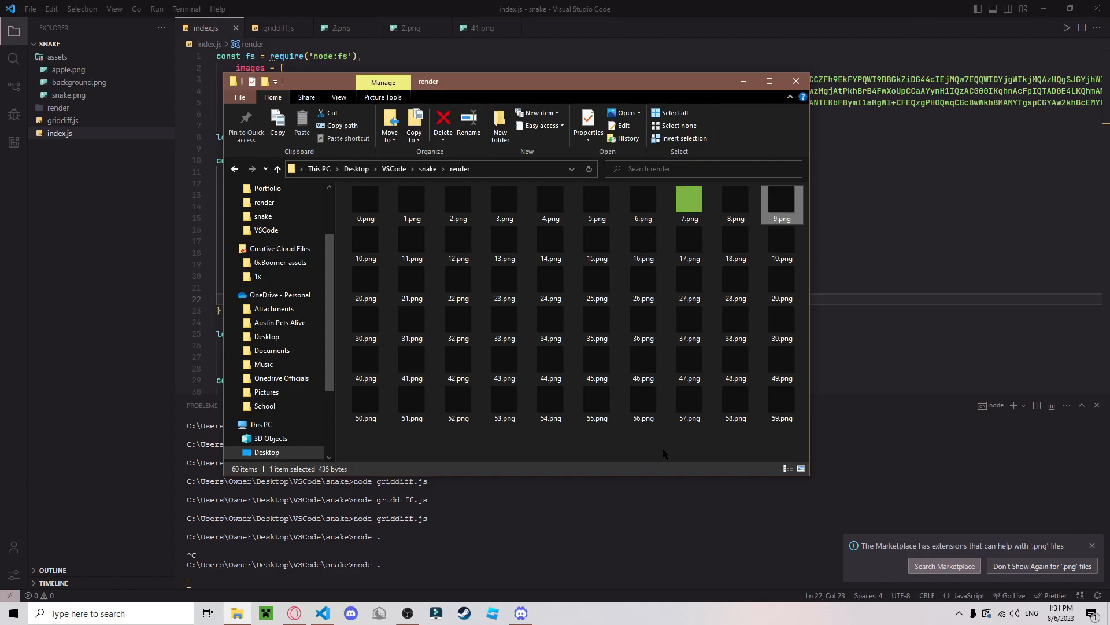
left_click(794, 81)
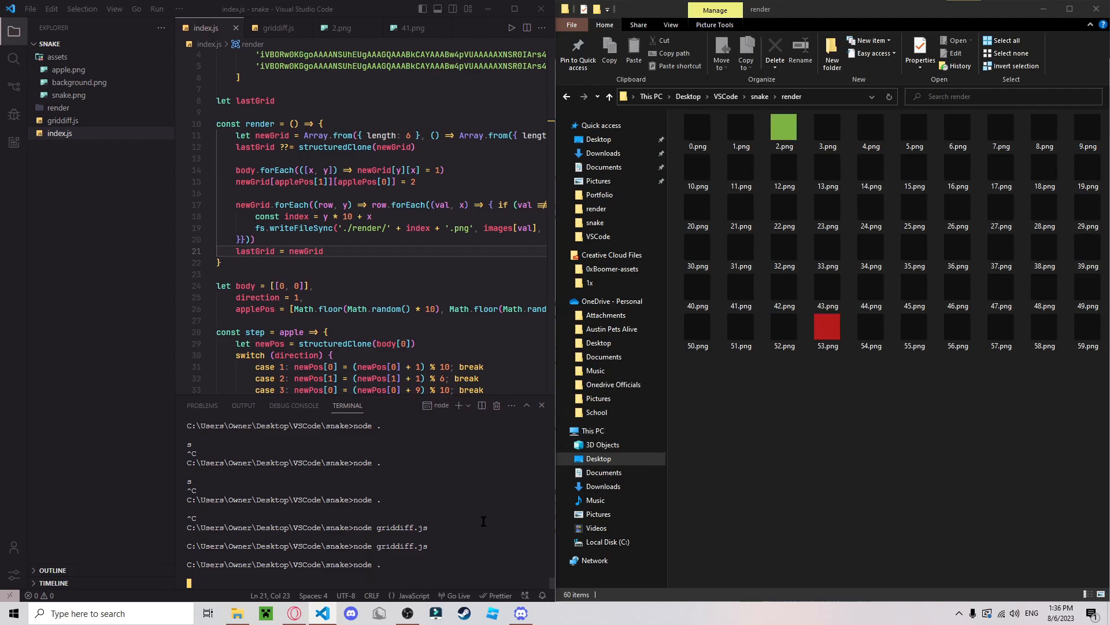
left_click(827, 128)
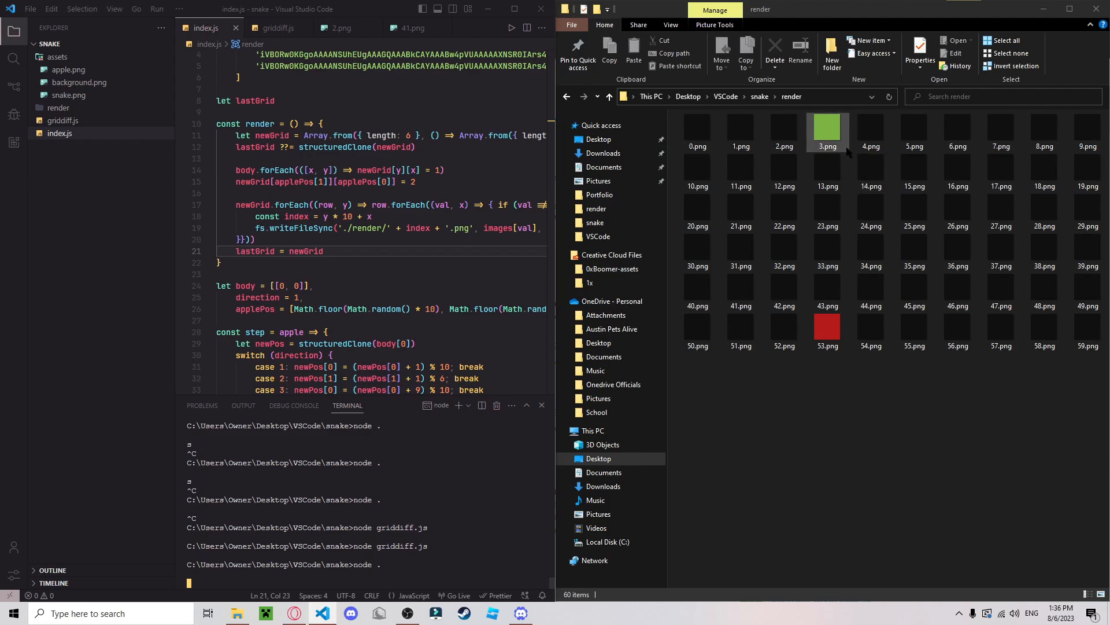